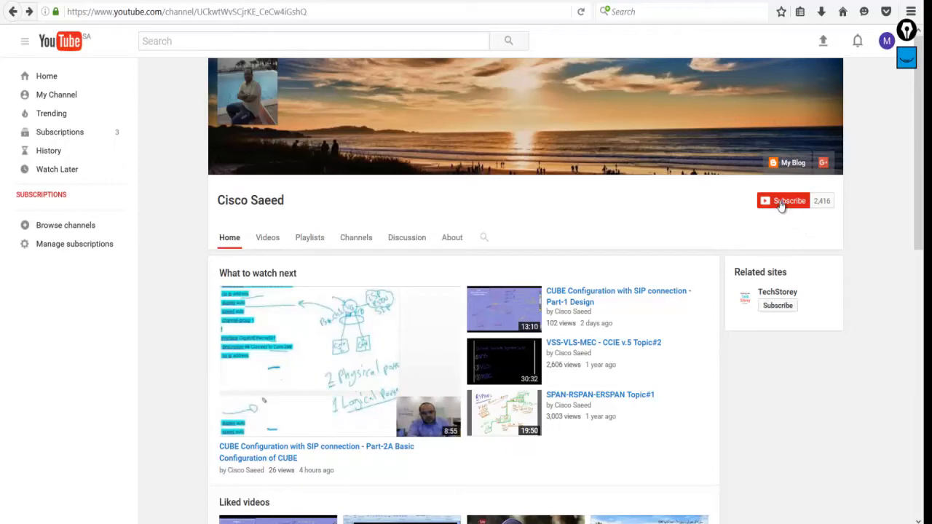
- Subscribe to the YouTube channel and enable 'Send me all notifications for this channel'
left_click(783, 201)
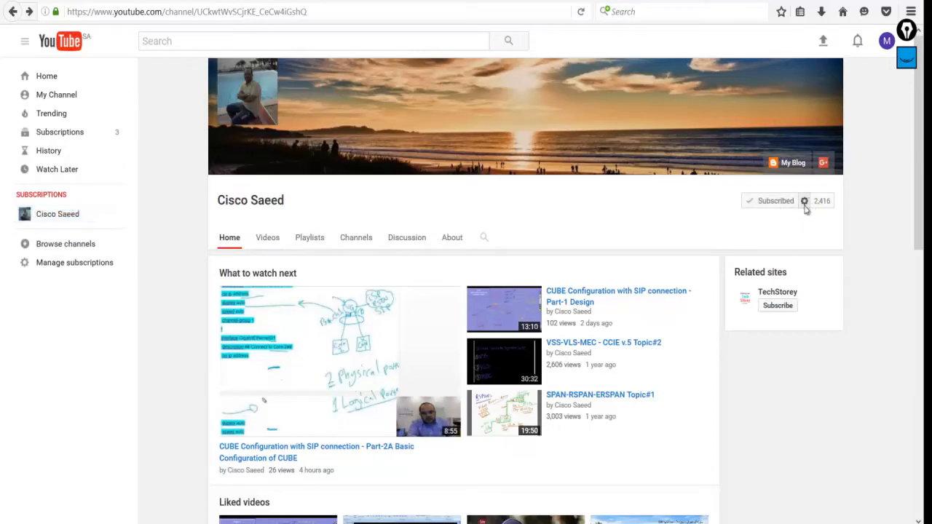
left_click(804, 201)
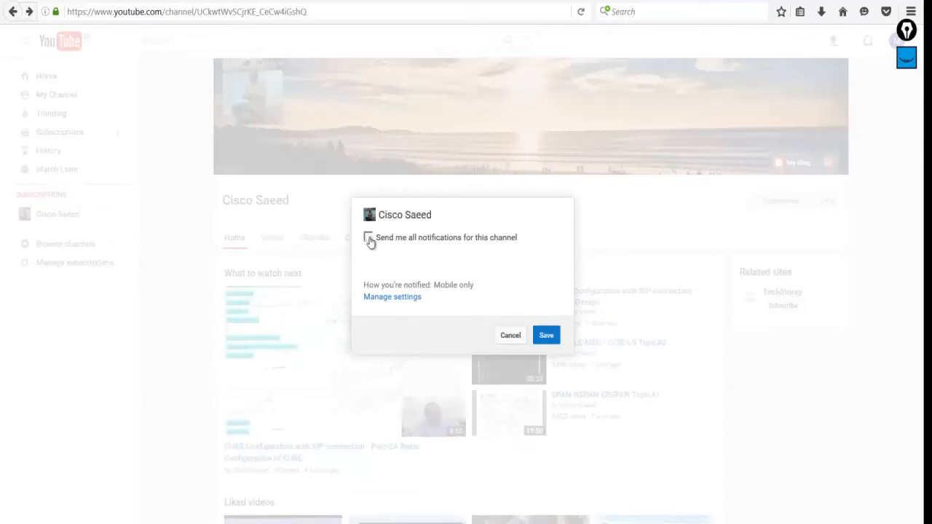
left_click(368, 237)
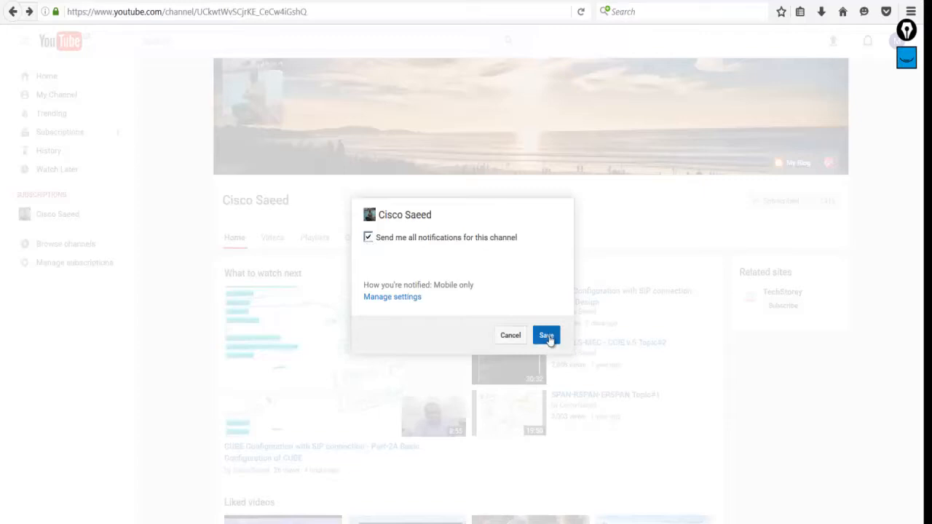
left_click(546, 334)
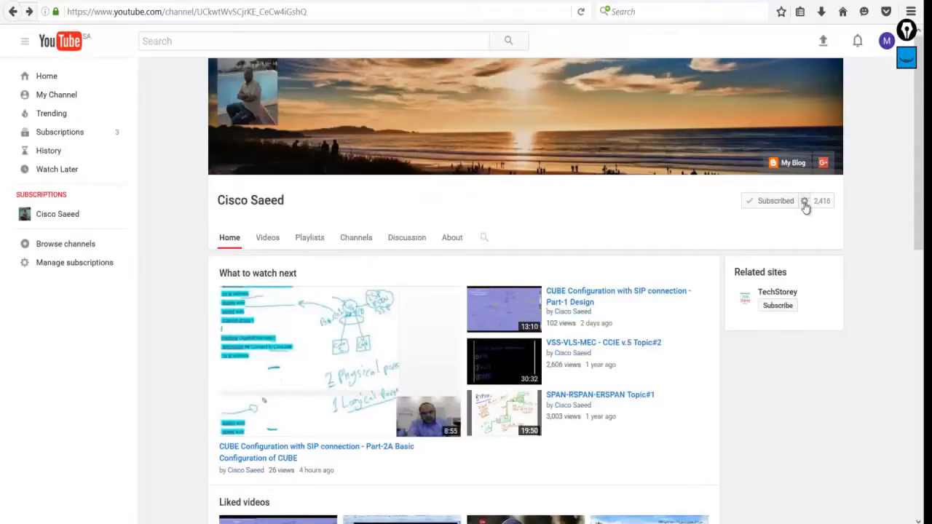
- Go to the account's notification settings page via Manage settings
left_click(804, 201)
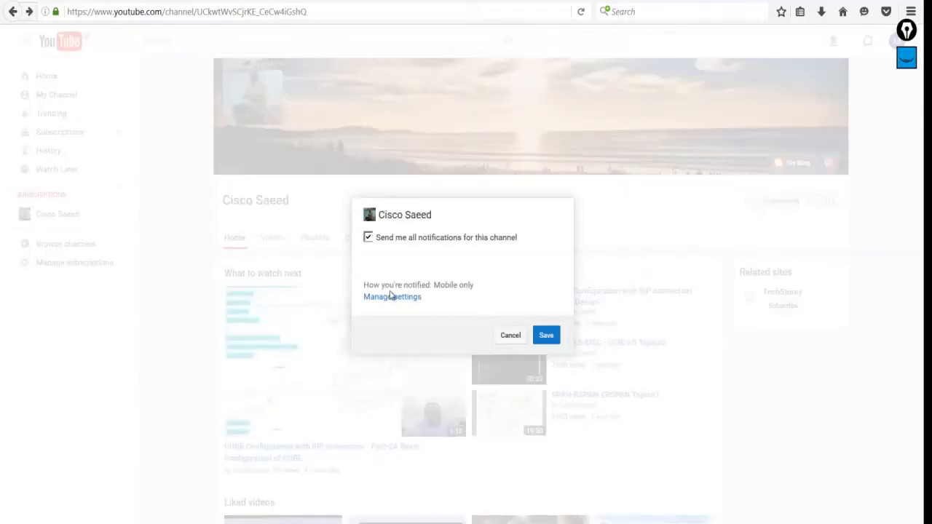
mouse_move(420, 307)
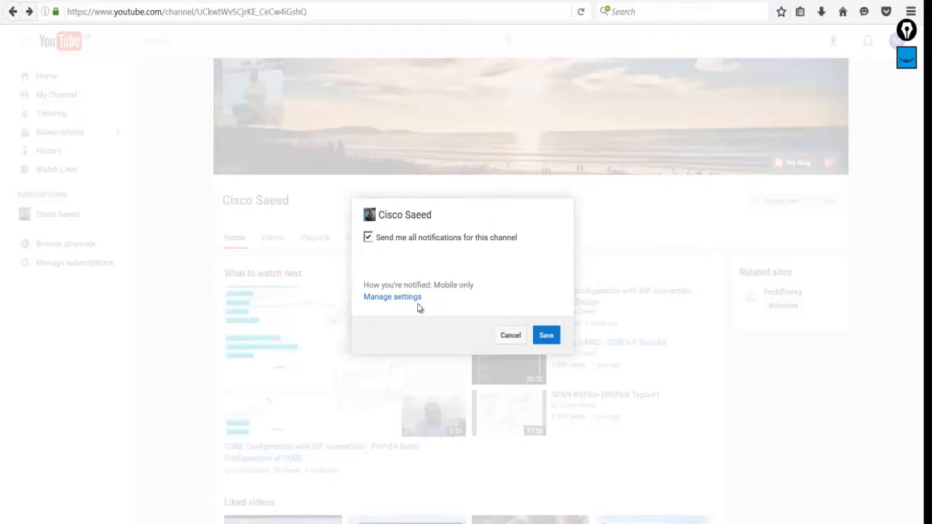
left_click(393, 297)
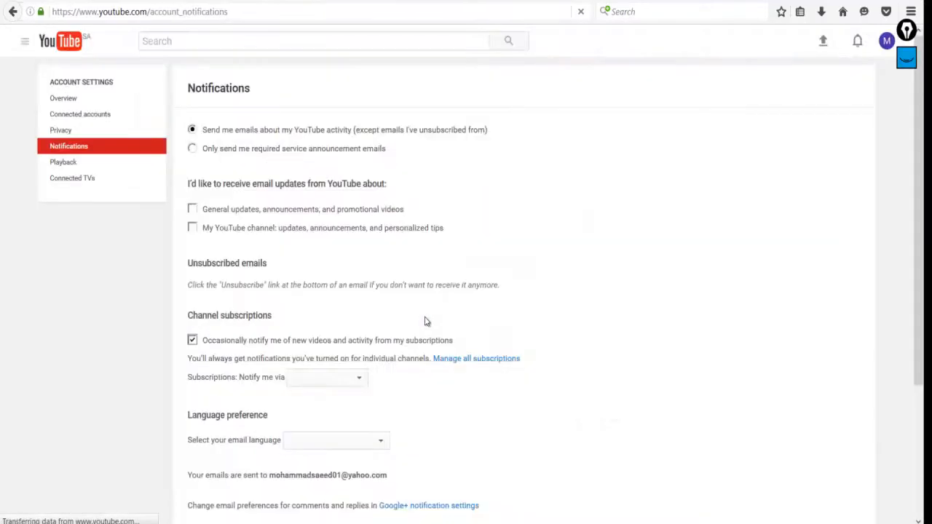
left_click(326, 377)
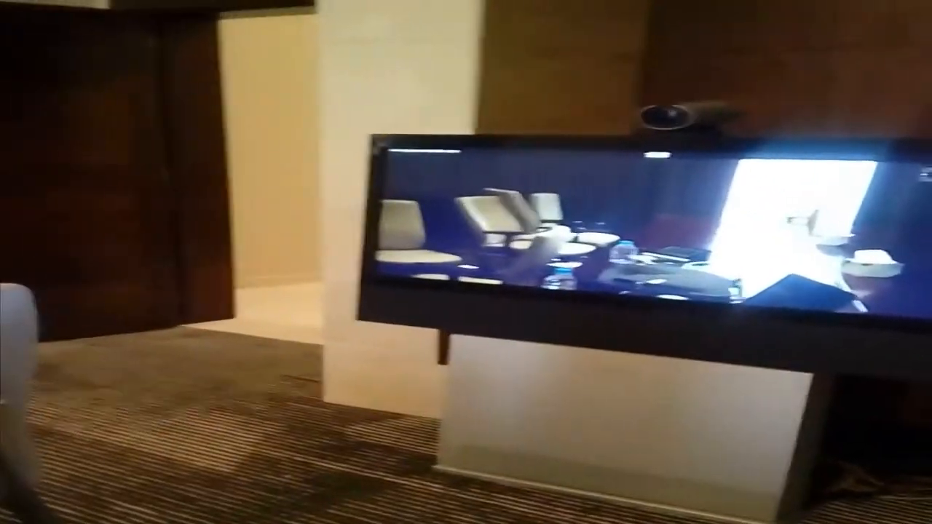
mouse_move(466, 262)
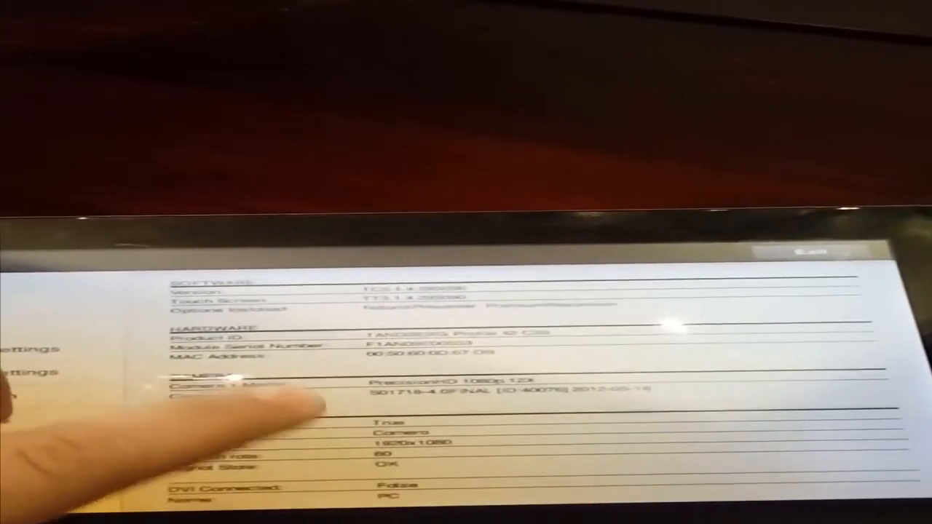
- Scroll through the System Information details for software, hardware and camera
scroll("down", 3)
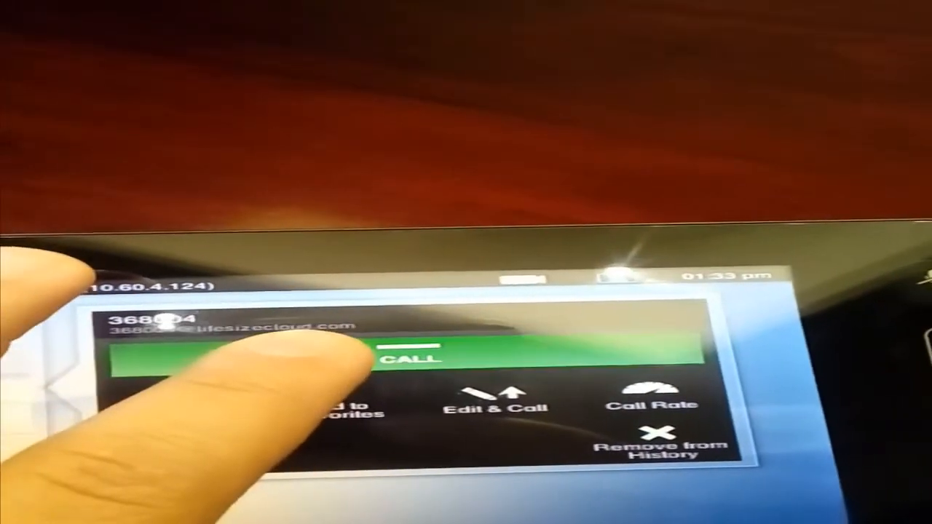
- Call the recent lifesizecloud number from the call history
left_click(411, 358)
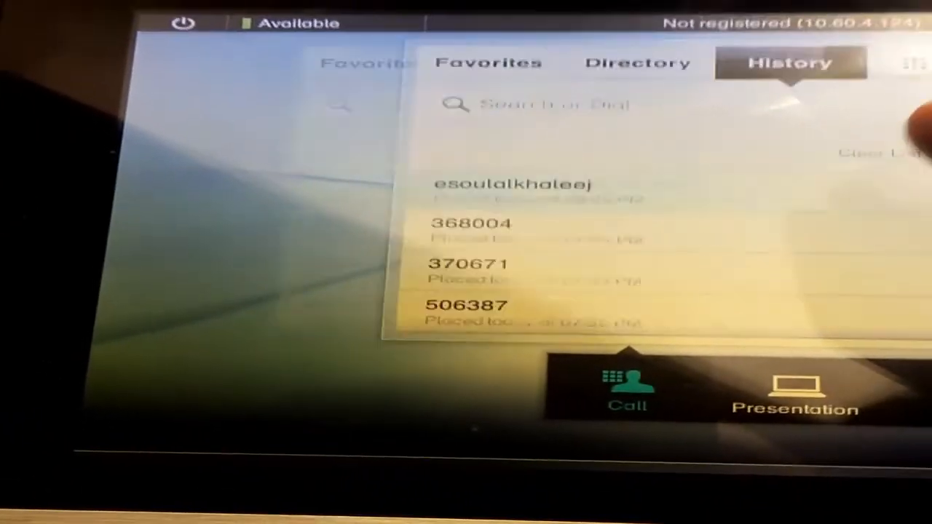
- Call back the first SIP contact listed in the recent call history
left_click(510, 183)
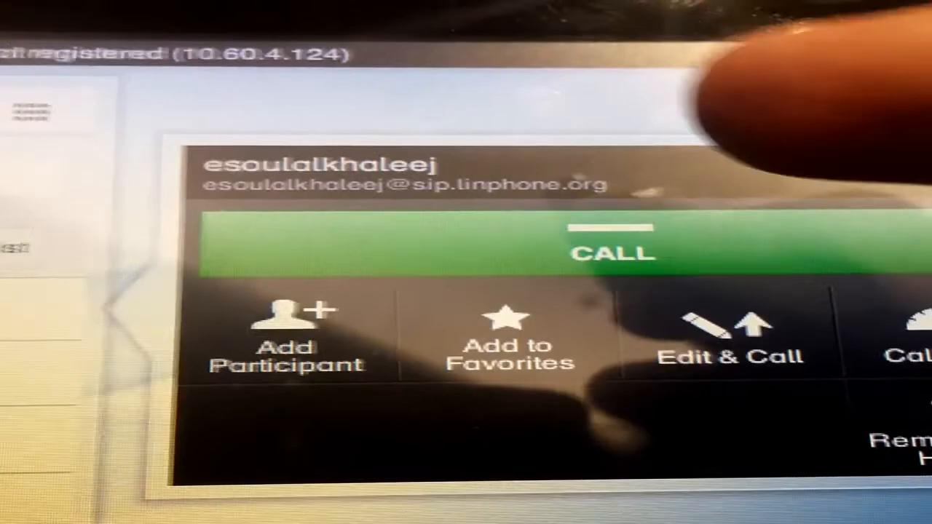
left_click(614, 250)
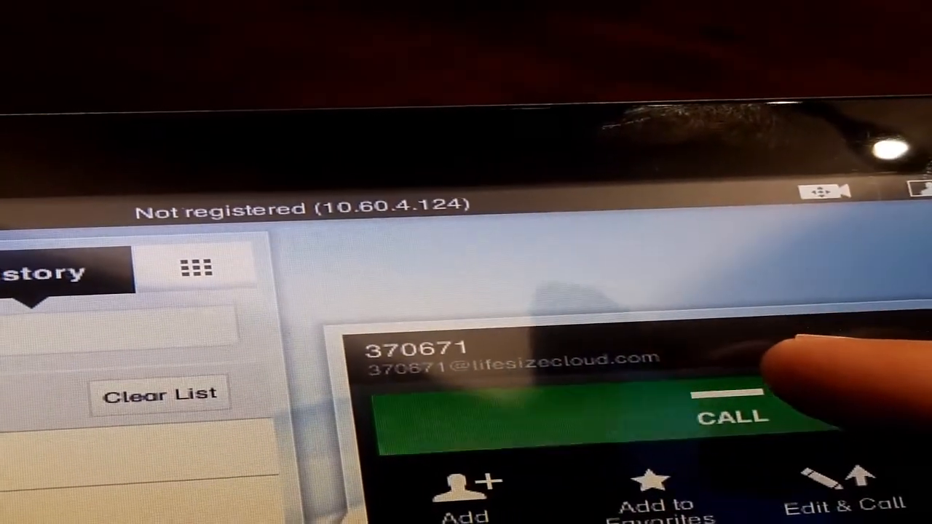
- Call the next recent lifesizecloud number from the history
left_click(733, 415)
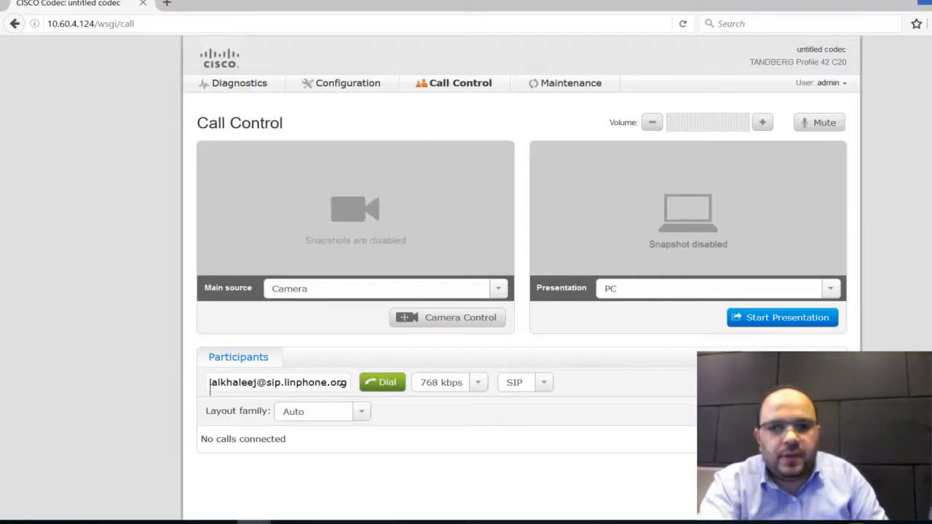
- Show the Configuration menu listing advanced configuration, wallpaper and sign-in banner
left_click(346, 81)
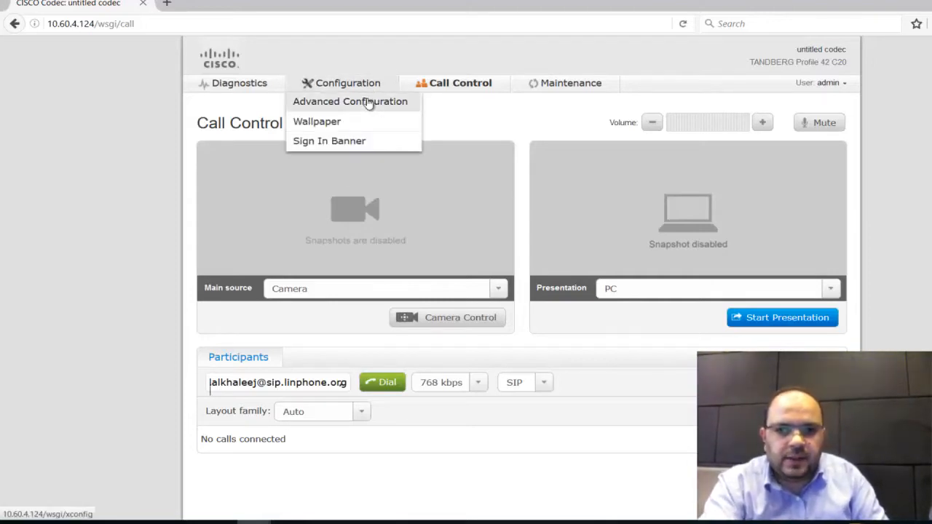
- Show the SIP Profile 1 settings with transport, authentication and proxy fields in Advanced Configuration
left_click(350, 102)
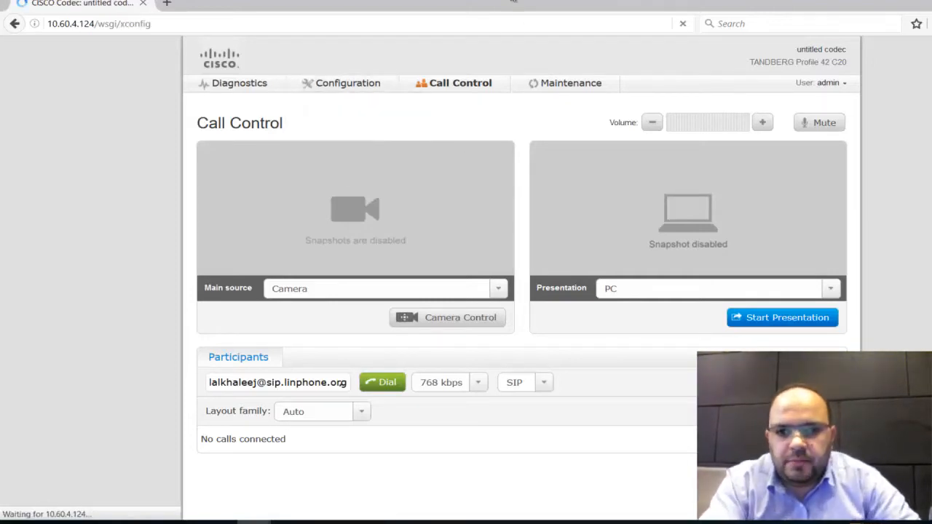
left_click(347, 82)
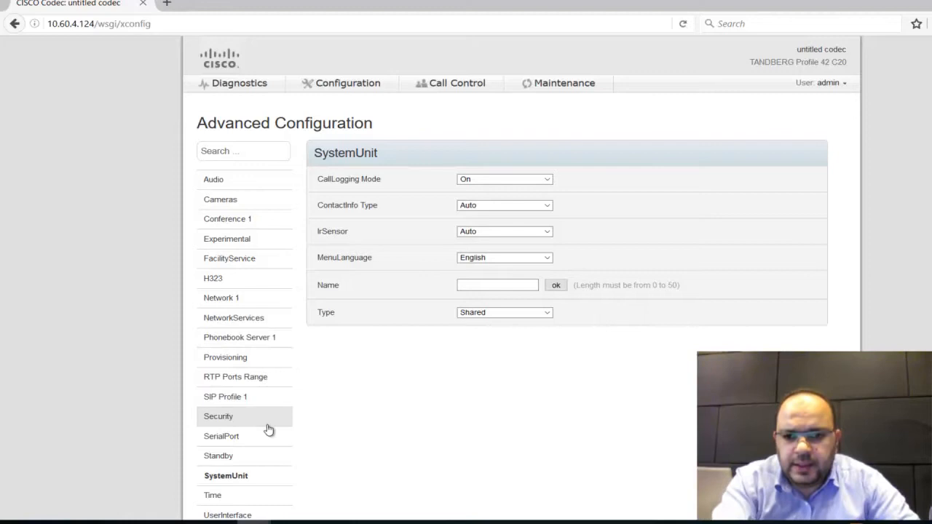
left_click(226, 396)
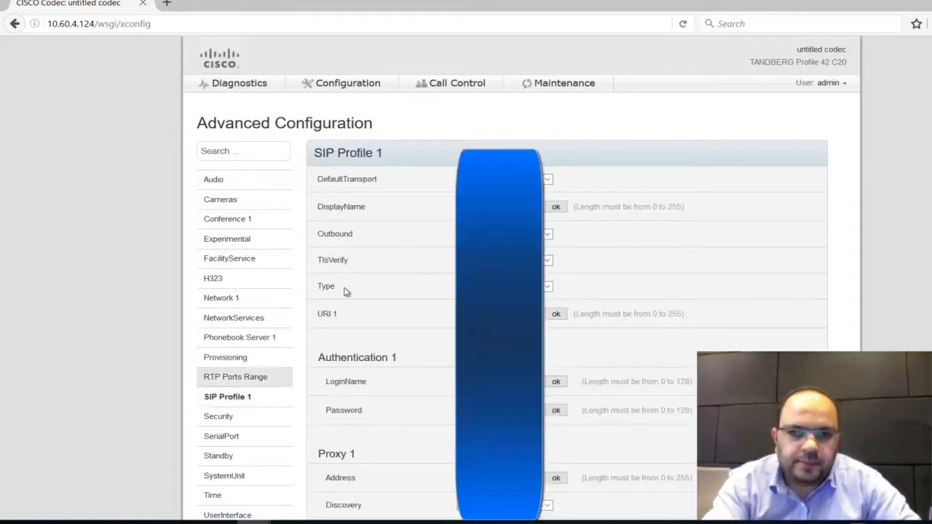
scroll("down", 3)
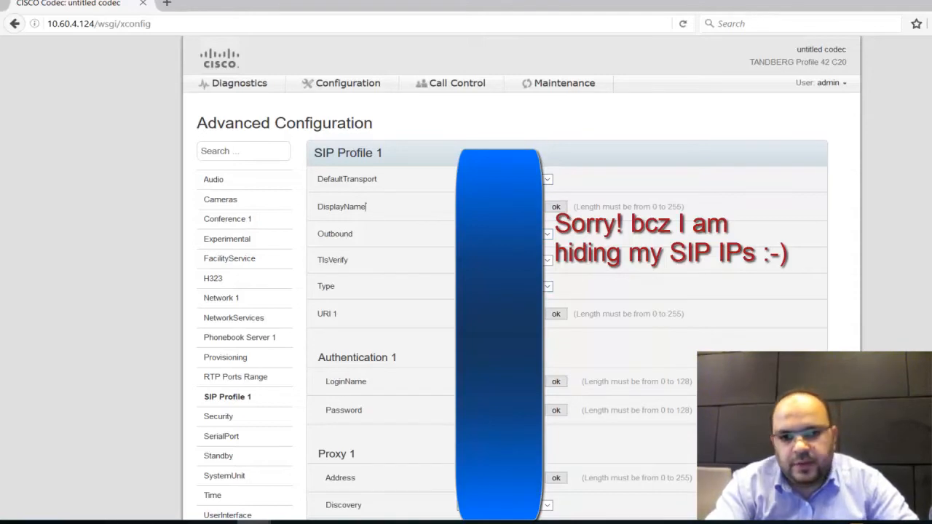
left_click(548, 285)
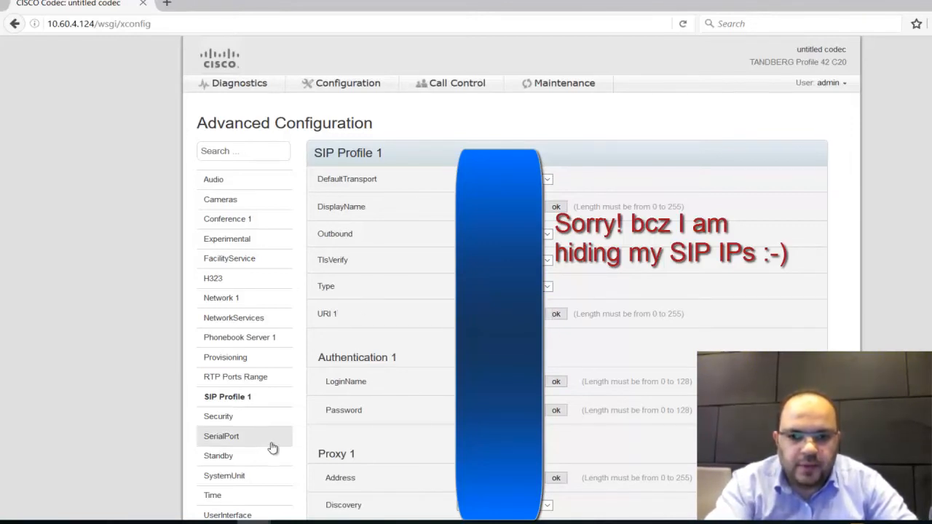
mouse_move(267, 407)
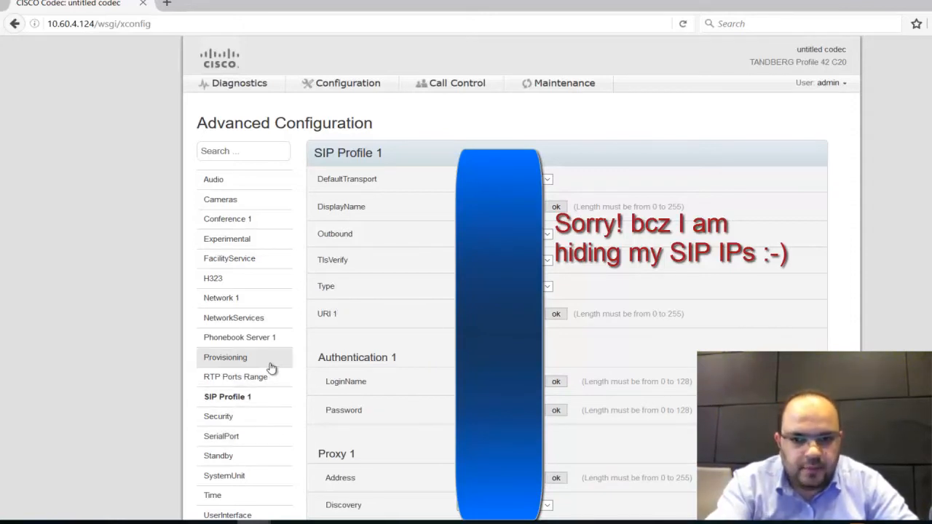
- Show the Provisioning settings and inspect the empty ExternalManager address field
left_click(225, 357)
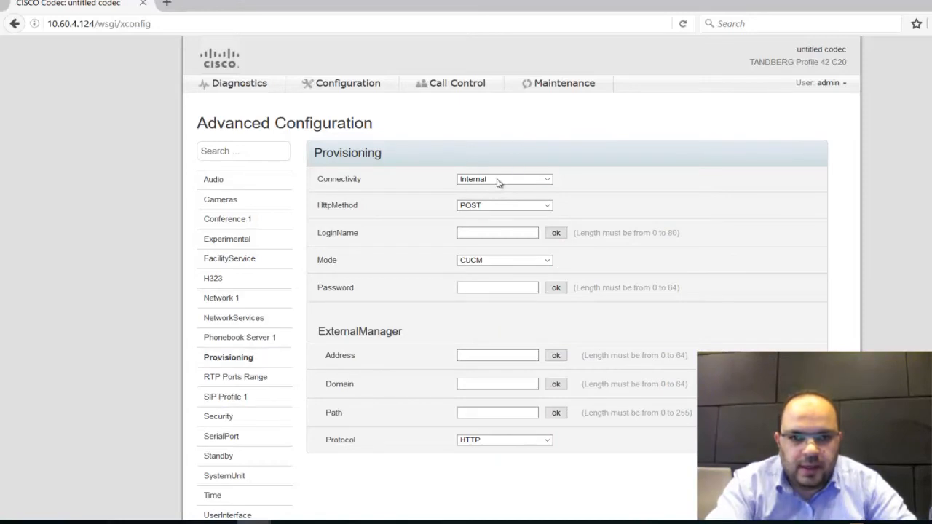
mouse_move(609, 170)
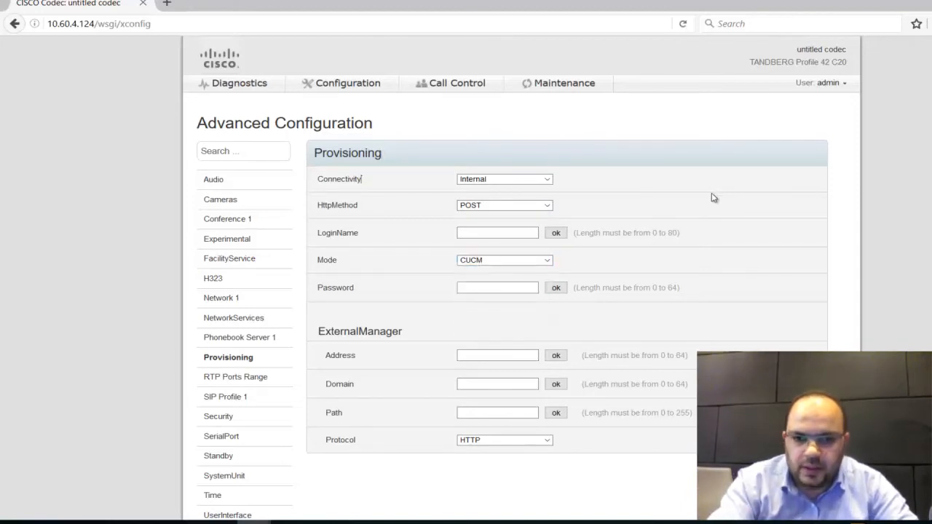
left_click(498, 355)
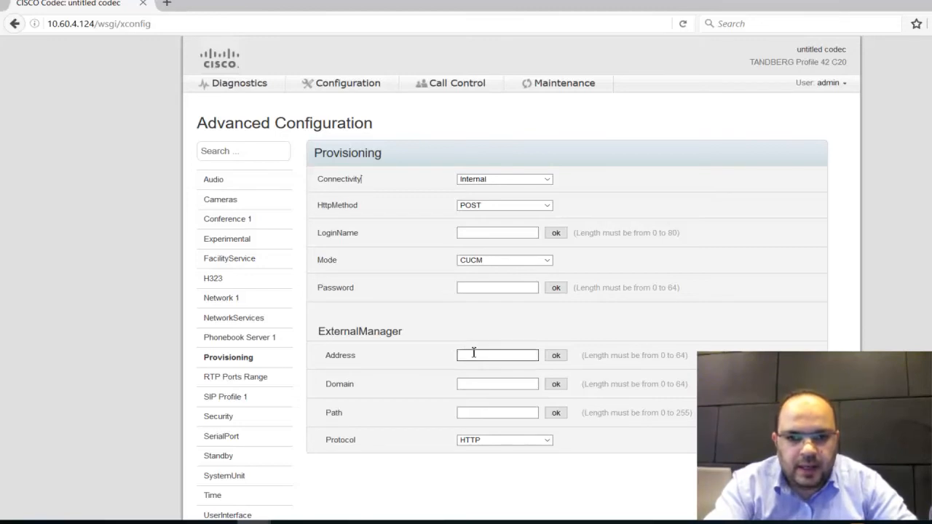
left_click(498, 355)
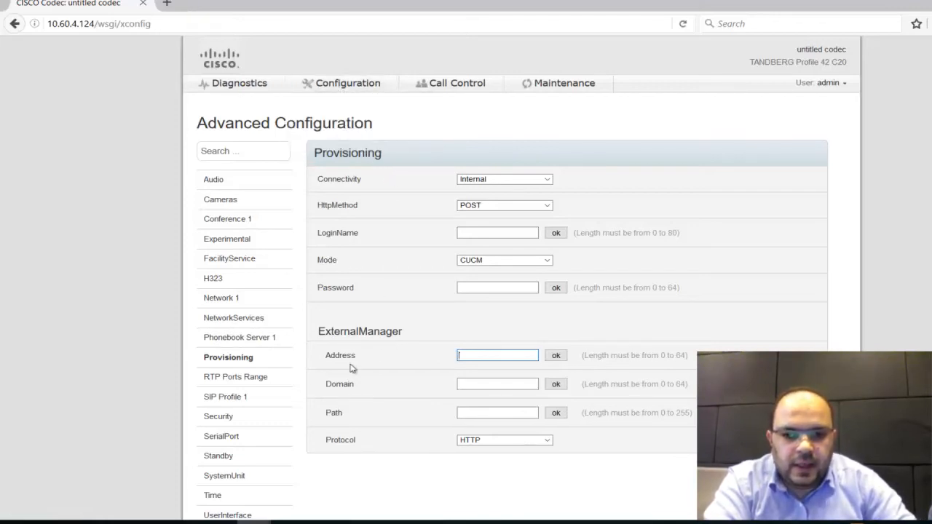
scroll("down", 3)
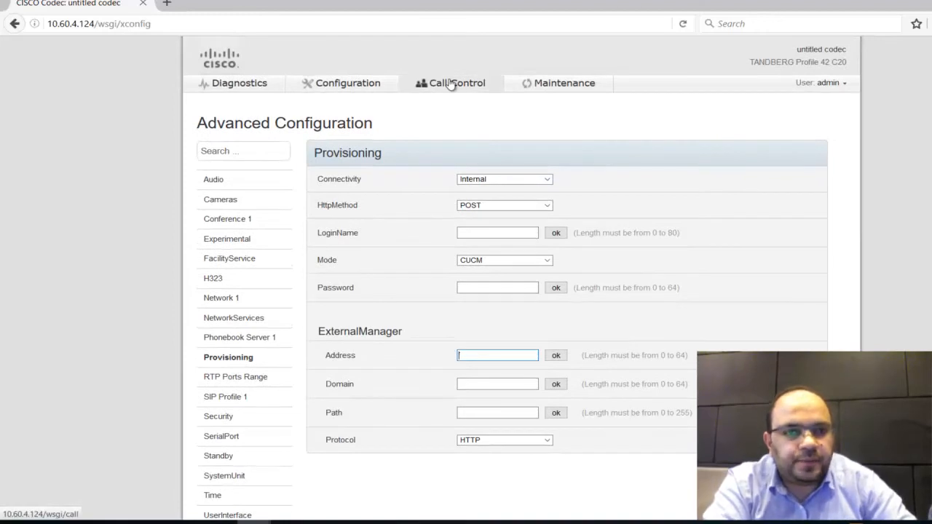
- Return to the Call Control page showing no calls connected
left_click(457, 82)
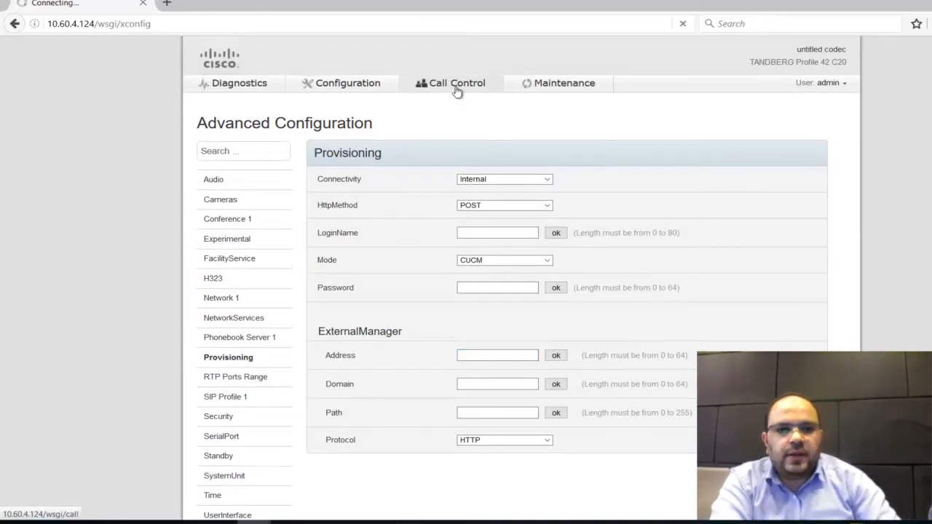
left_click(457, 83)
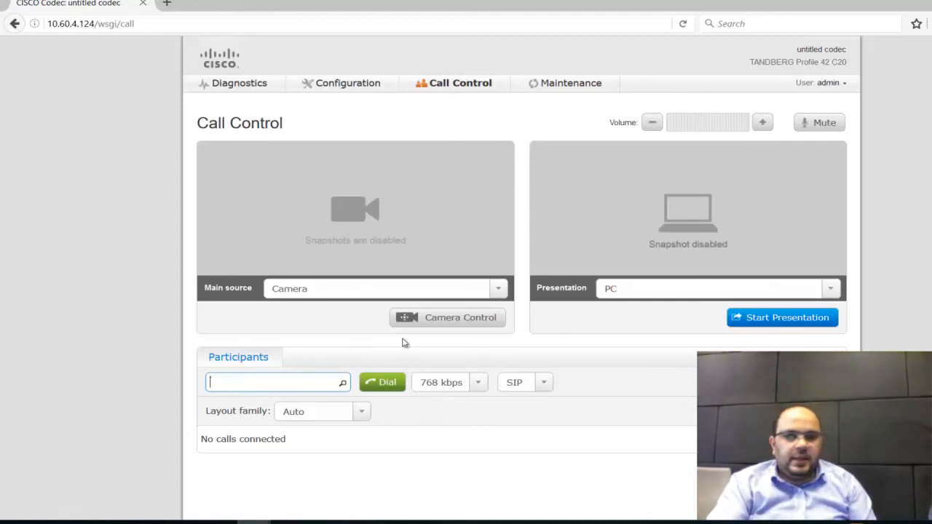
mouse_move(550, 232)
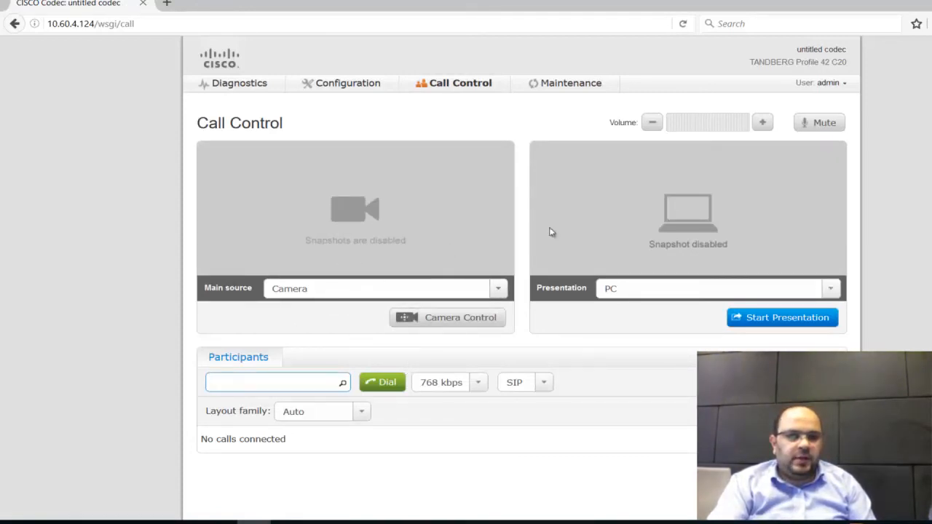